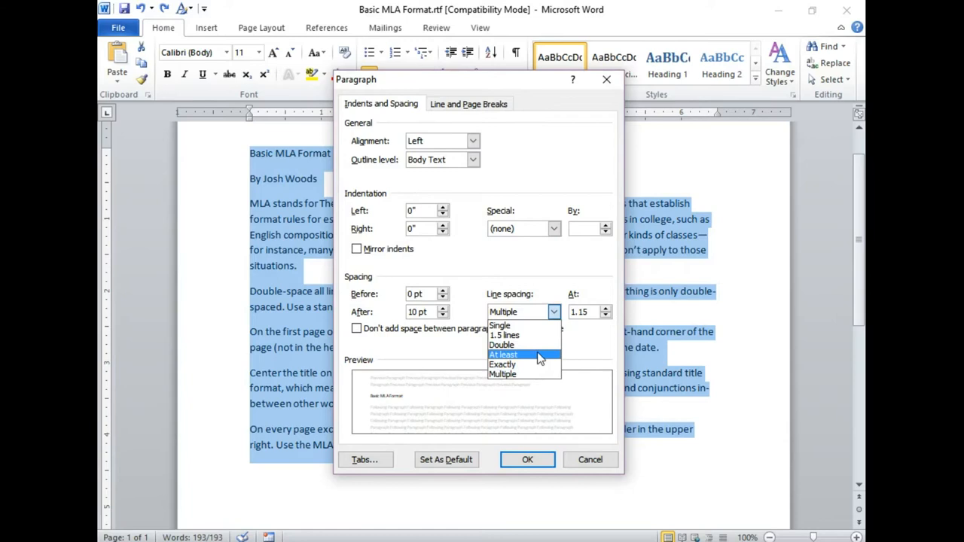
# Set line spacing to Double and spacing after paragraphs to 0 pt for the whole essay
pyautogui.click(502, 345)
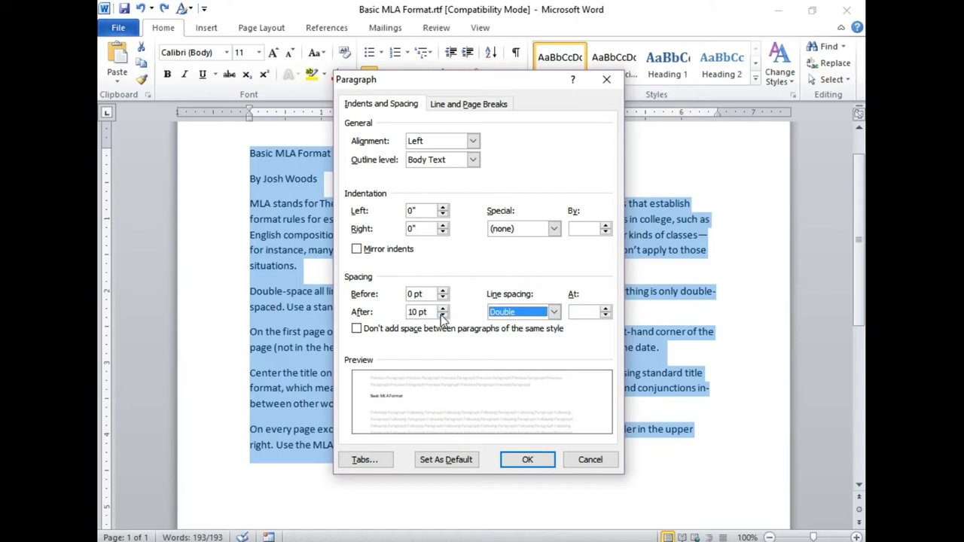
pyautogui.click(443, 315)
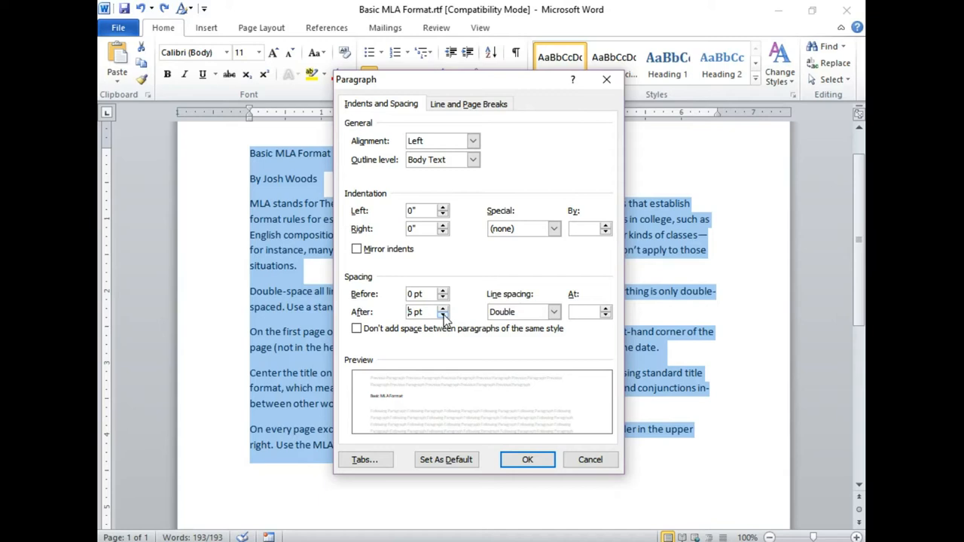
pyautogui.click(443, 314)
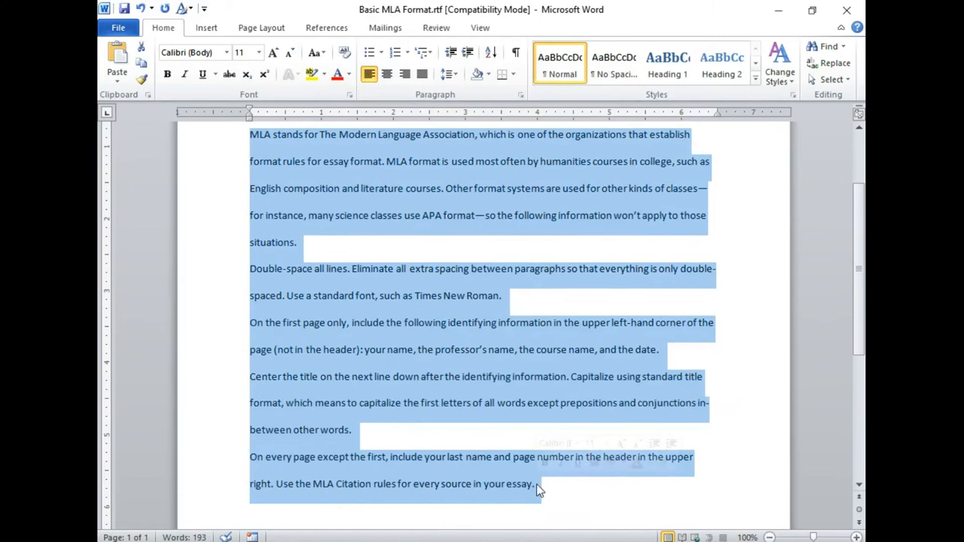
# Give the selected body paragraphs a first-line indent, leaving title and author lines flush left
pyautogui.click(555, 229)
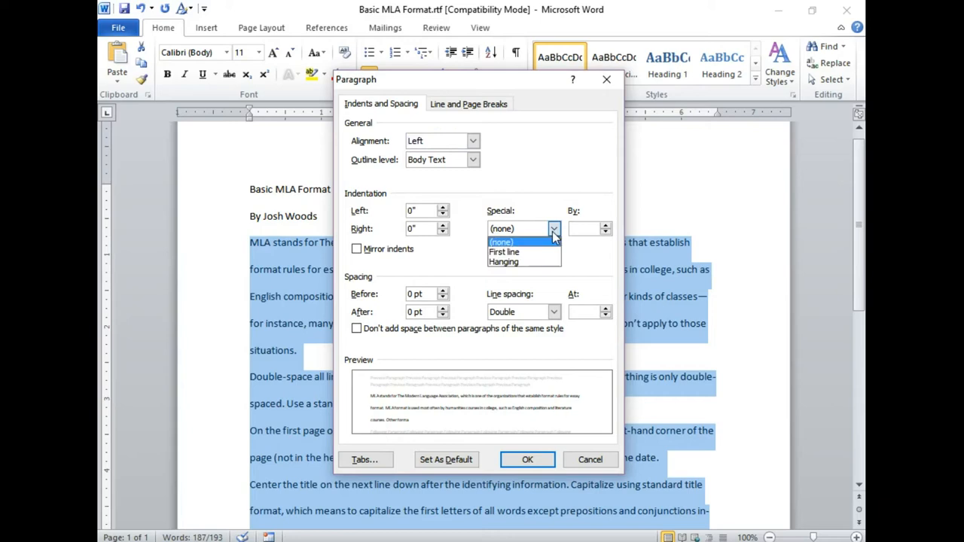
pyautogui.click(527, 459)
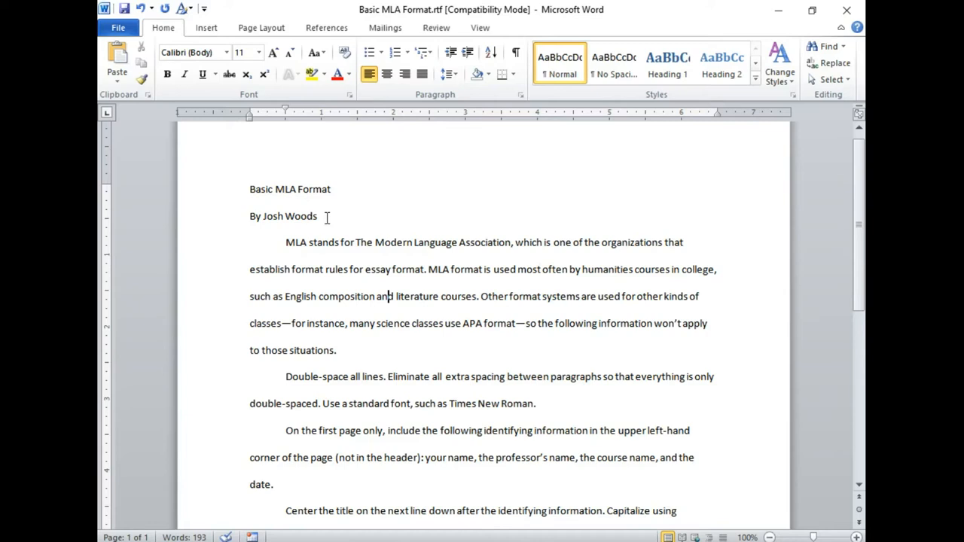
pyautogui.moveTo(406, 413)
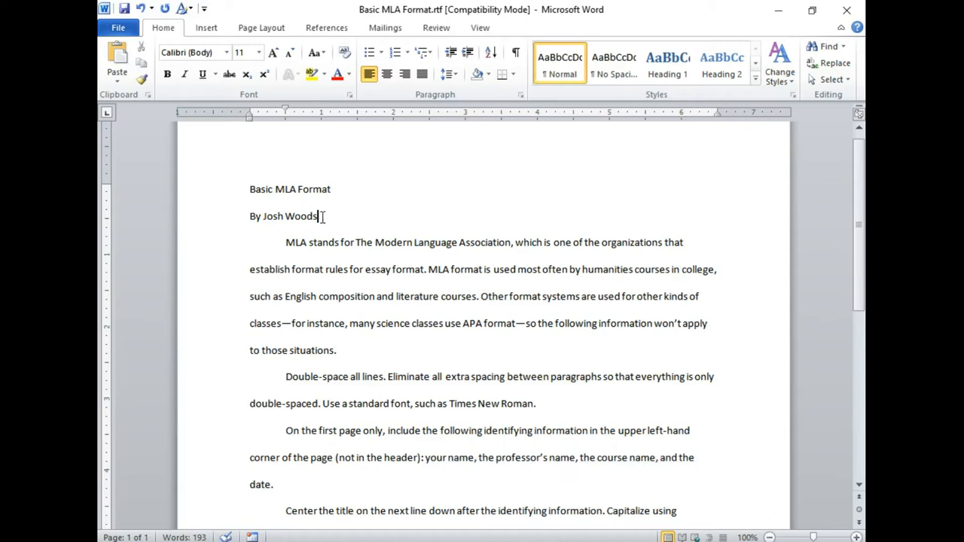
# Replace the byline with heading lines Your Name, Prof. Name, Course and Date above the title
pyautogui.moveTo(250, 190); pyautogui.dragTo(325, 217)
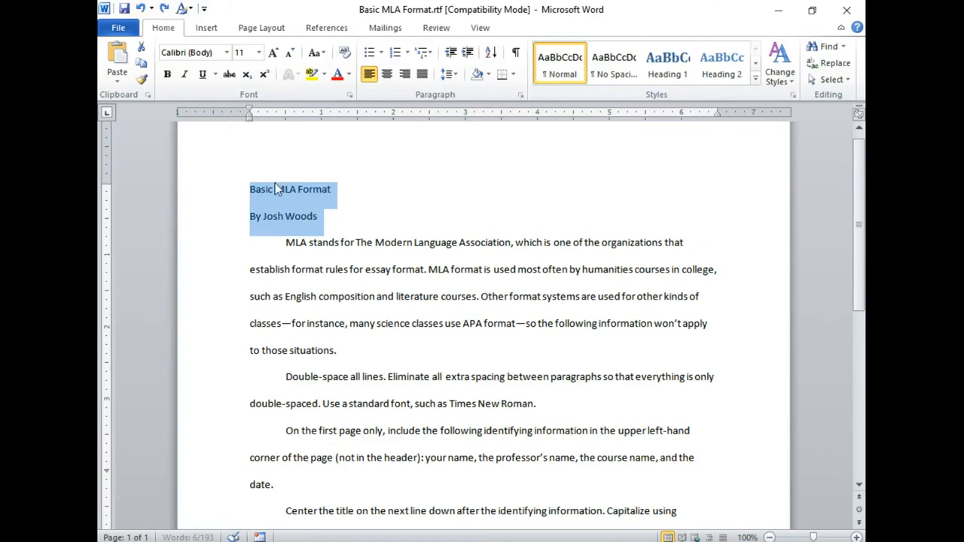
pyautogui.write('Your Name')
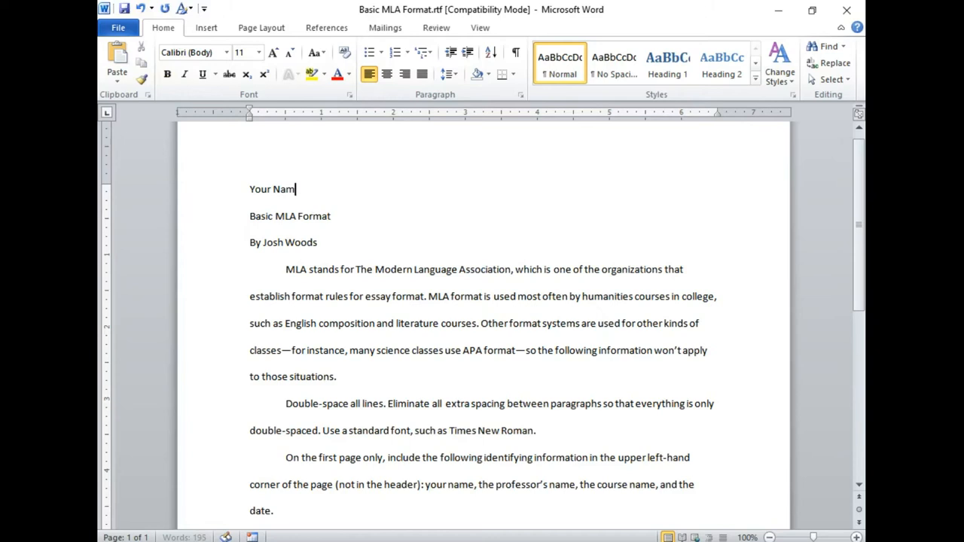
pyautogui.write('Prof. Name')
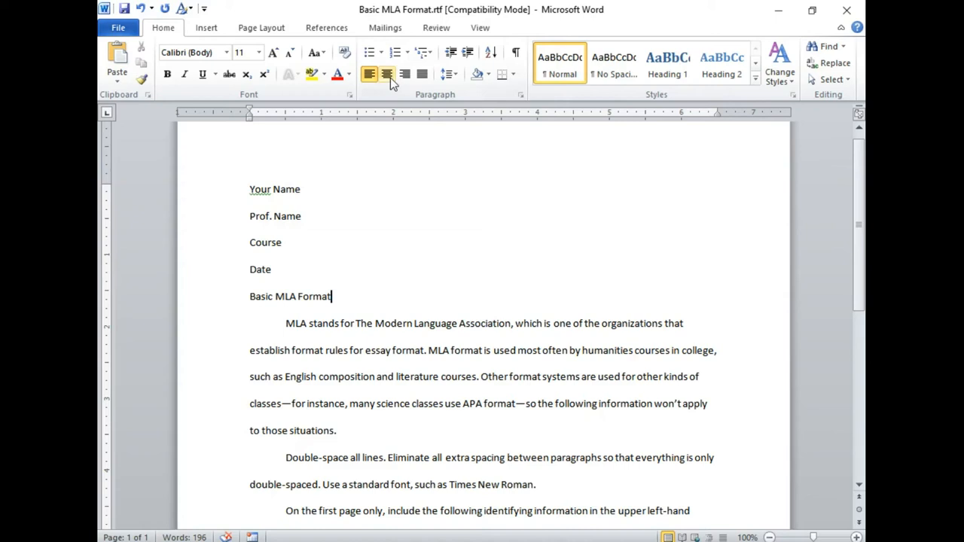
# Center the essay title and change the whole essay's font to Times New Roman
pyautogui.click(386, 73)
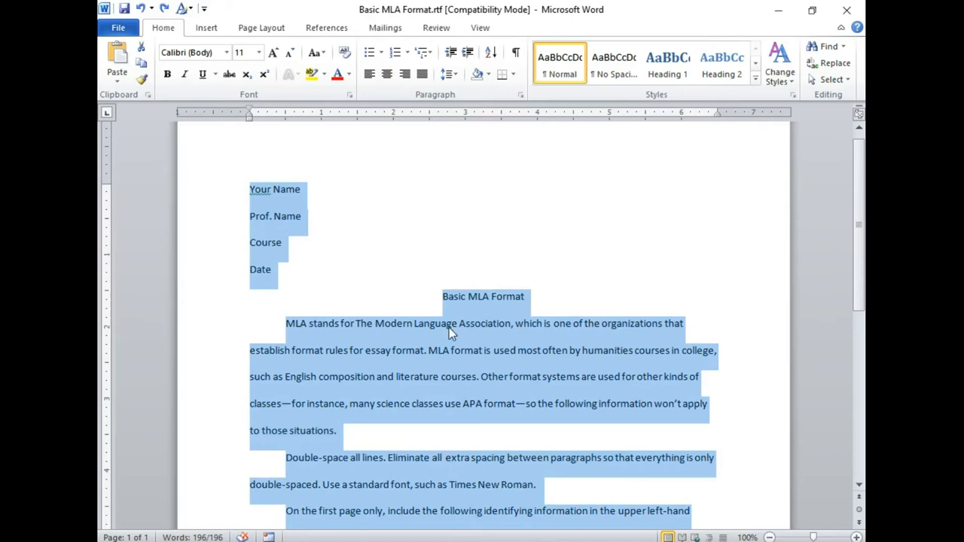
pyautogui.click(259, 51)
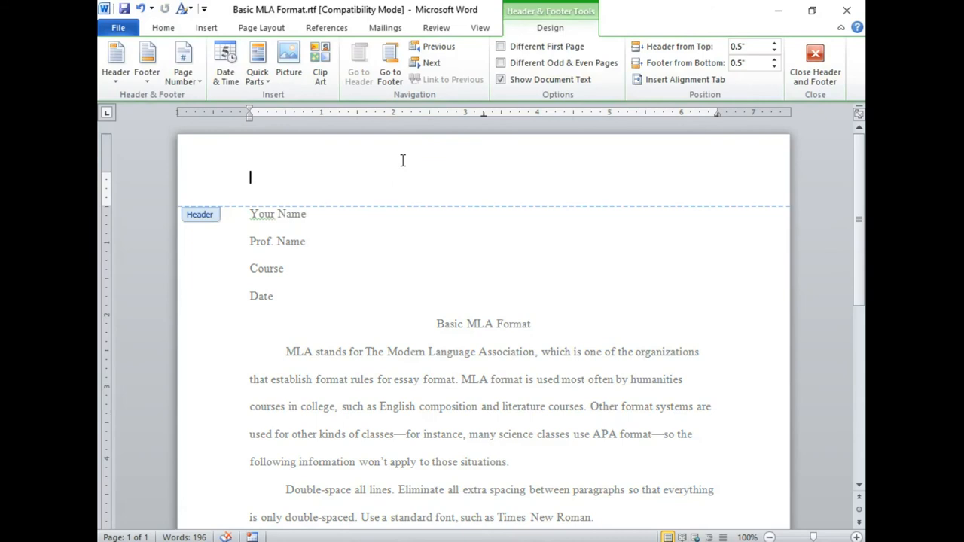
pyautogui.moveTo(184, 64)
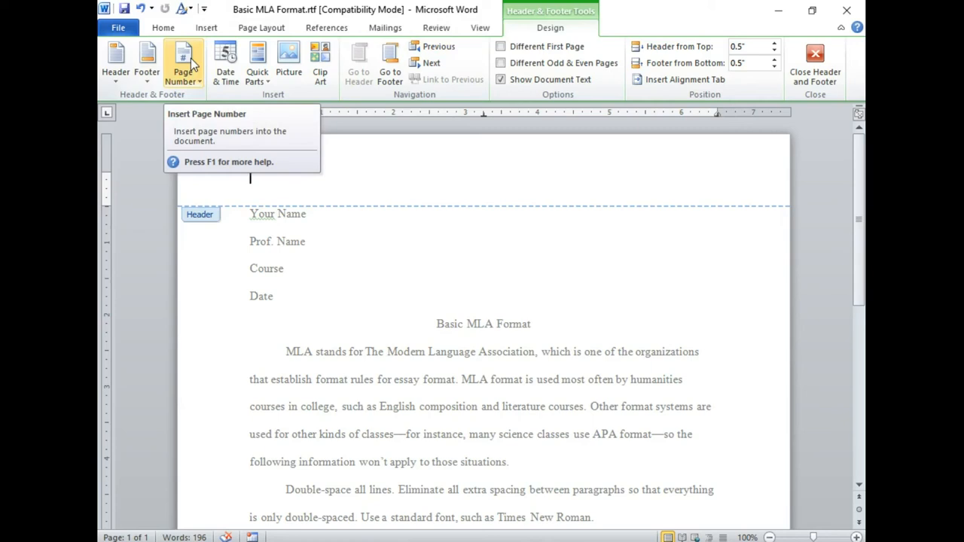
# Insert a Plain Number 3 page number at the top right of the header
pyautogui.click(184, 60)
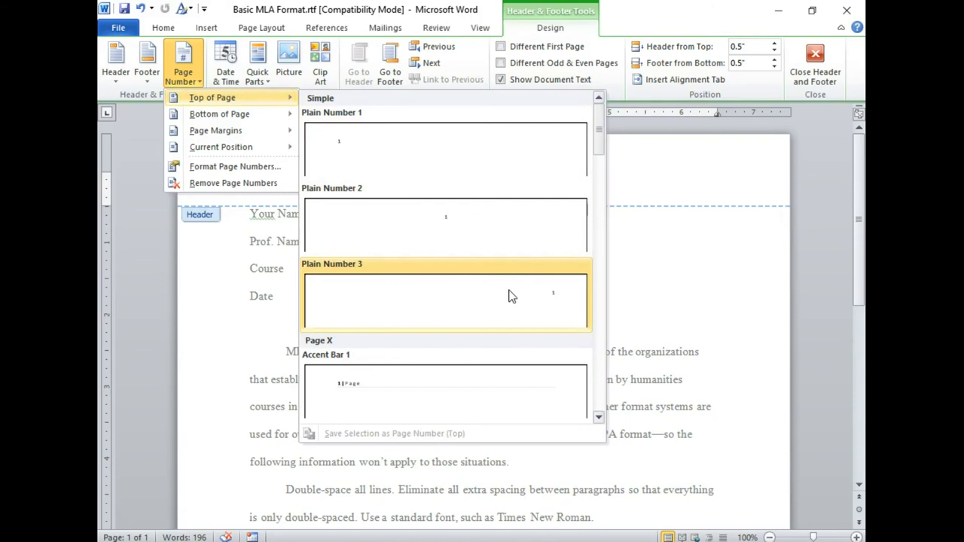
pyautogui.click(446, 302)
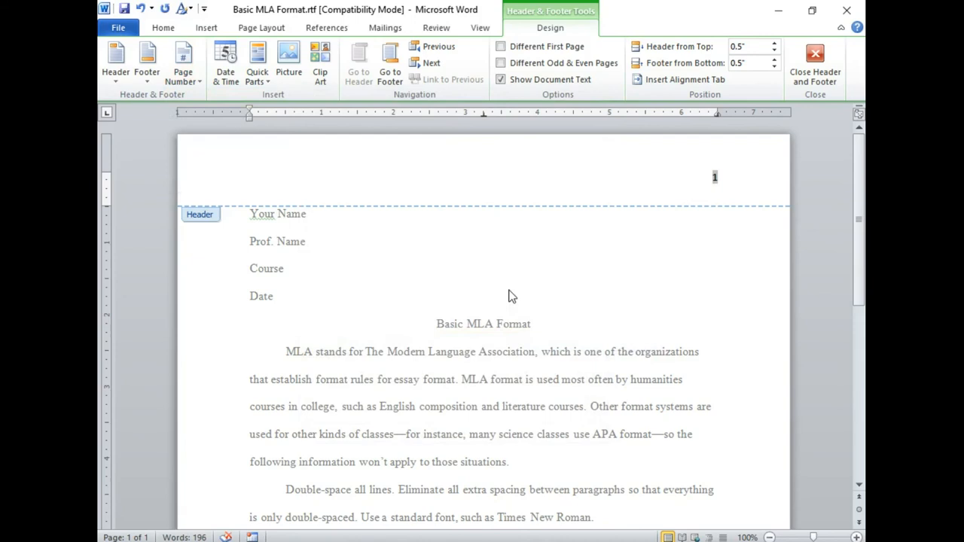
# Add 'Name' before the page number in Times New Roman and enable Different First Page
pyautogui.write('Name')
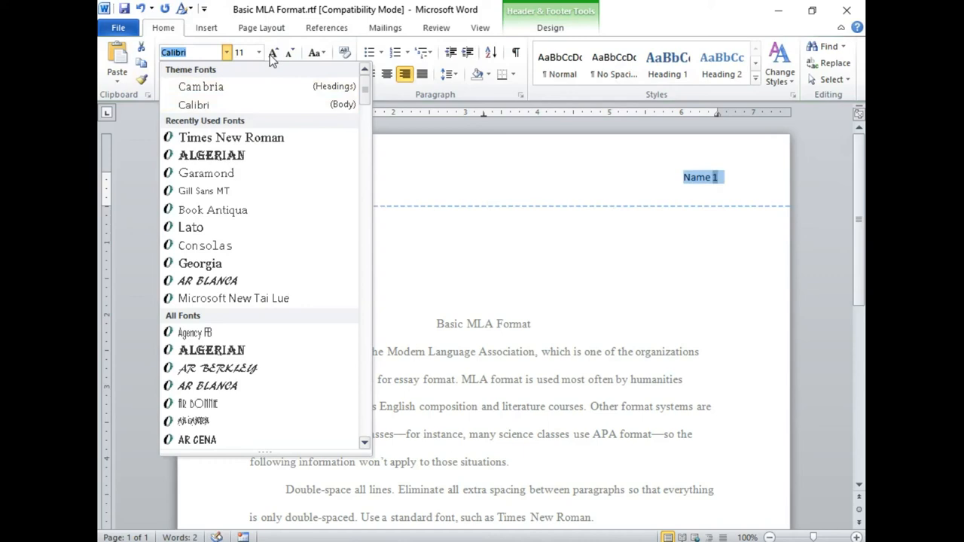
pyautogui.click(232, 138)
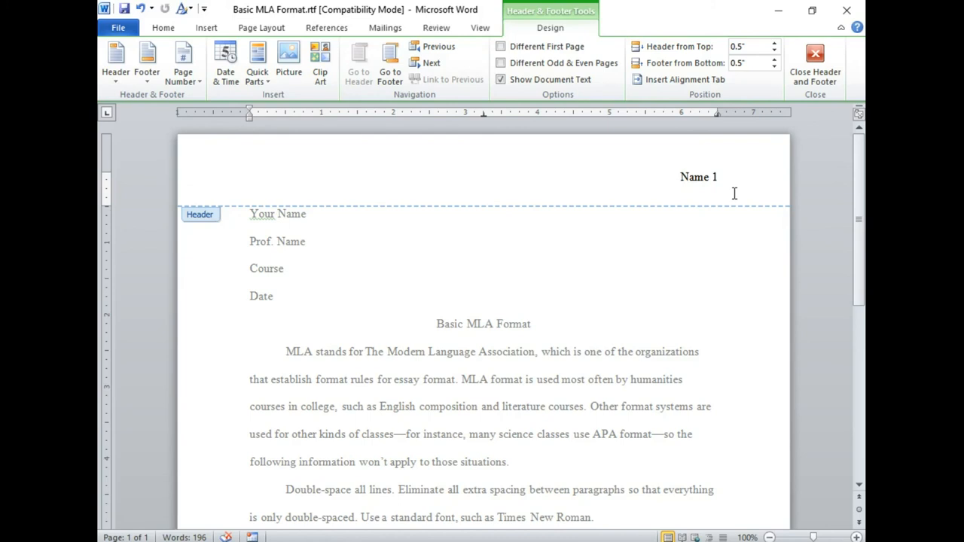
pyautogui.click(500, 46)
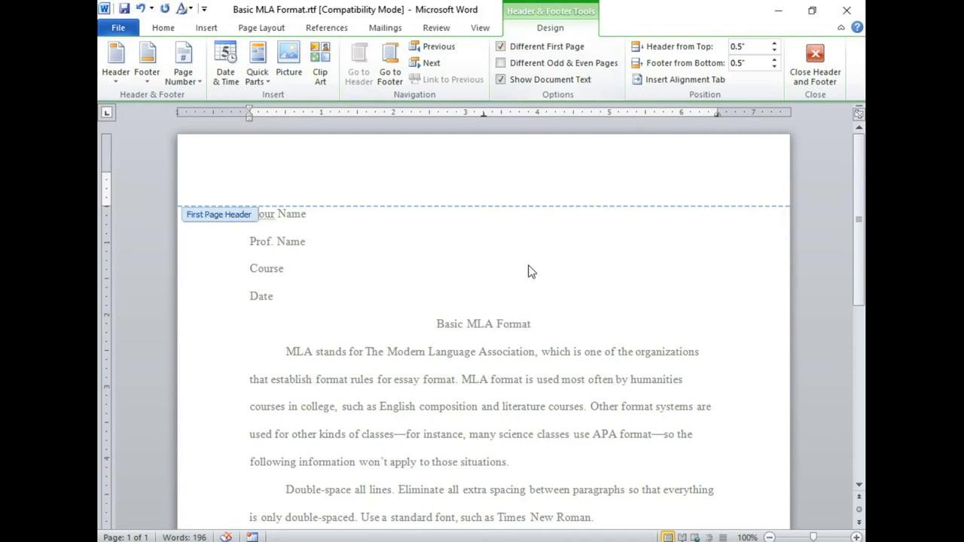